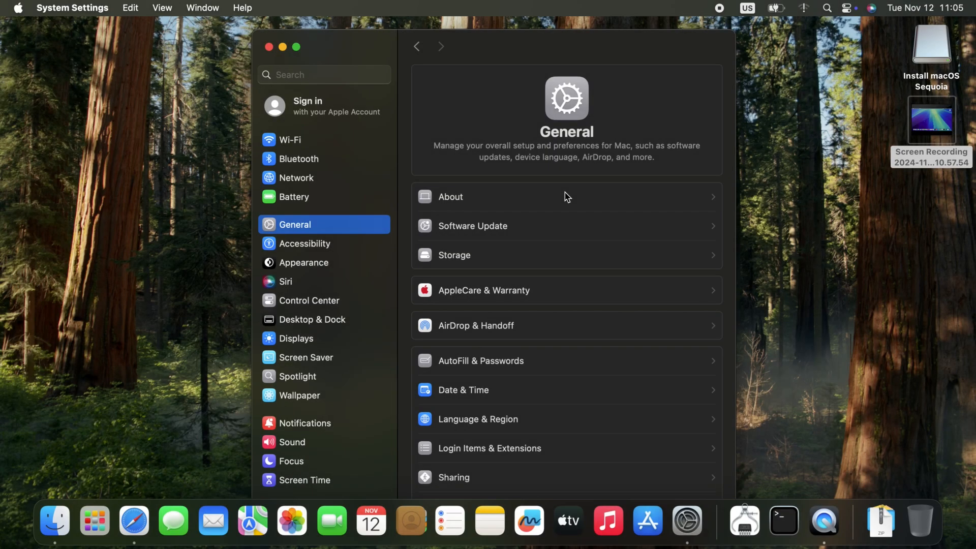
# View About, confirming a MacBook Pro running macOS Sequoia 15.1
pyautogui.click(450, 196)
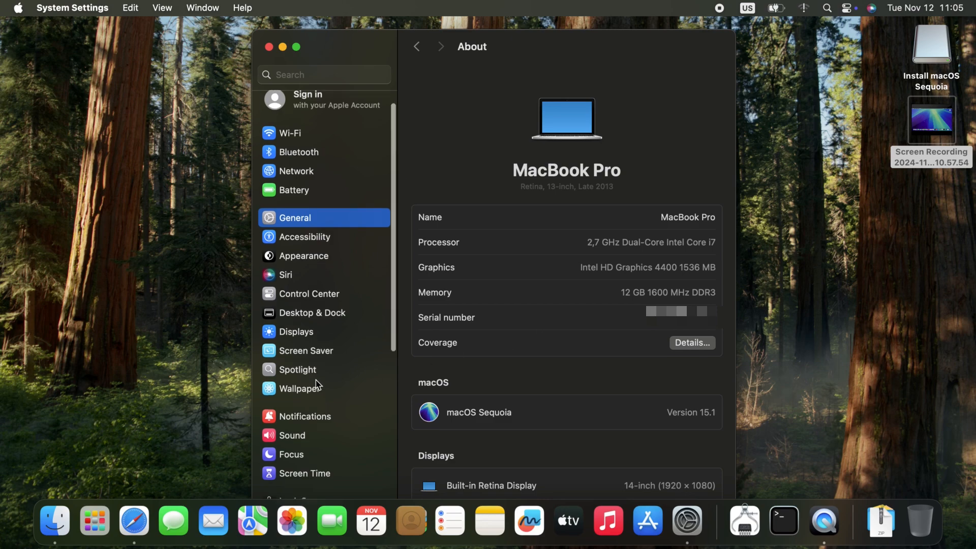
pyautogui.scroll(-3)
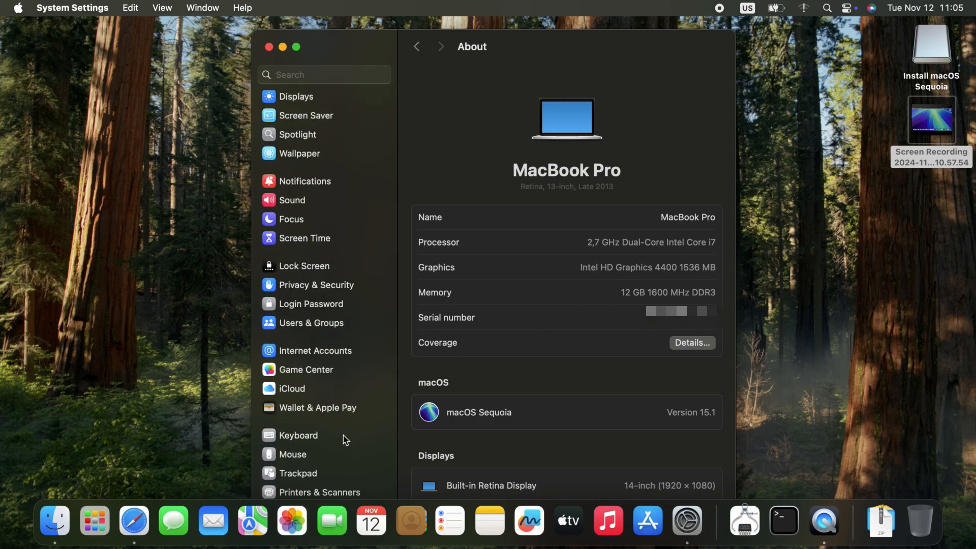
# In Keyboard settings, search for 'modifier' to find Customize modifier keys
pyautogui.click(298, 435)
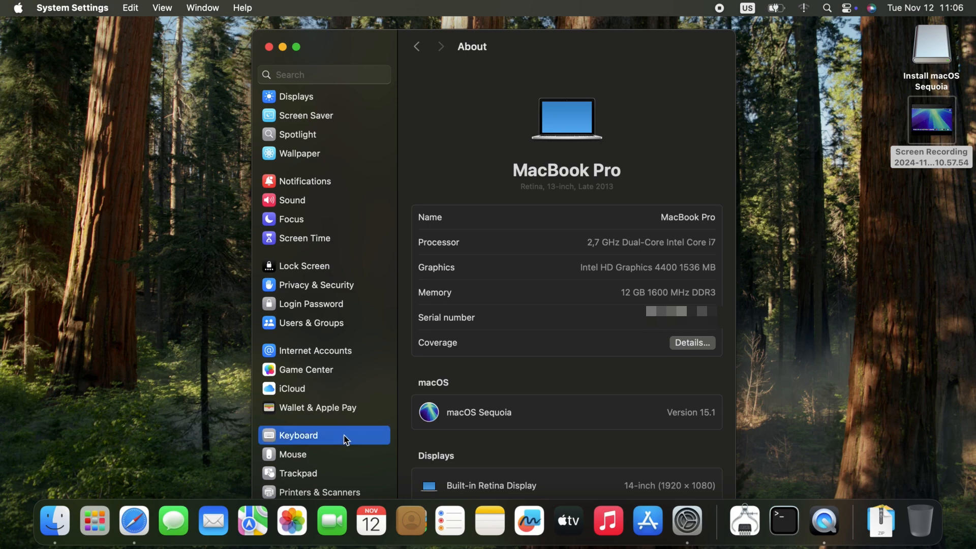
pyautogui.click(299, 435)
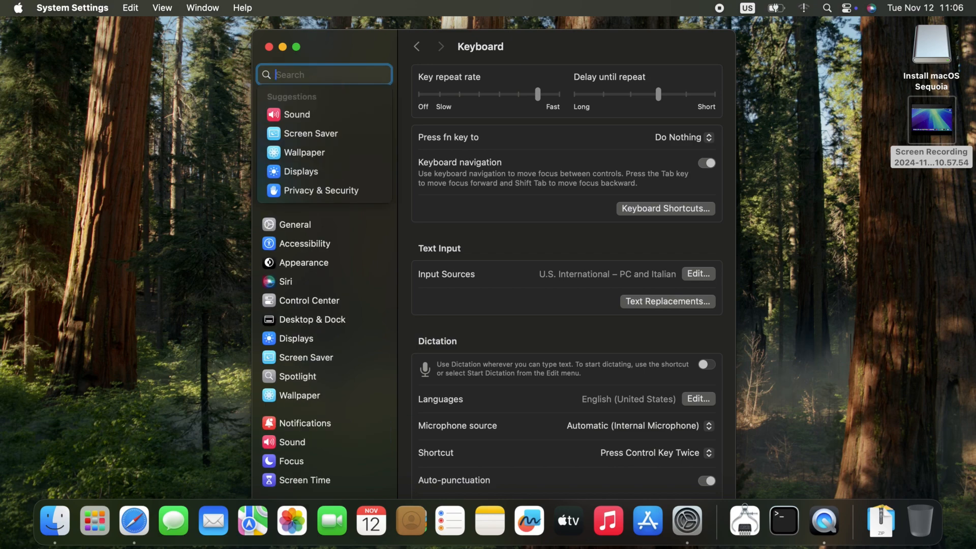
pyautogui.write('mod')
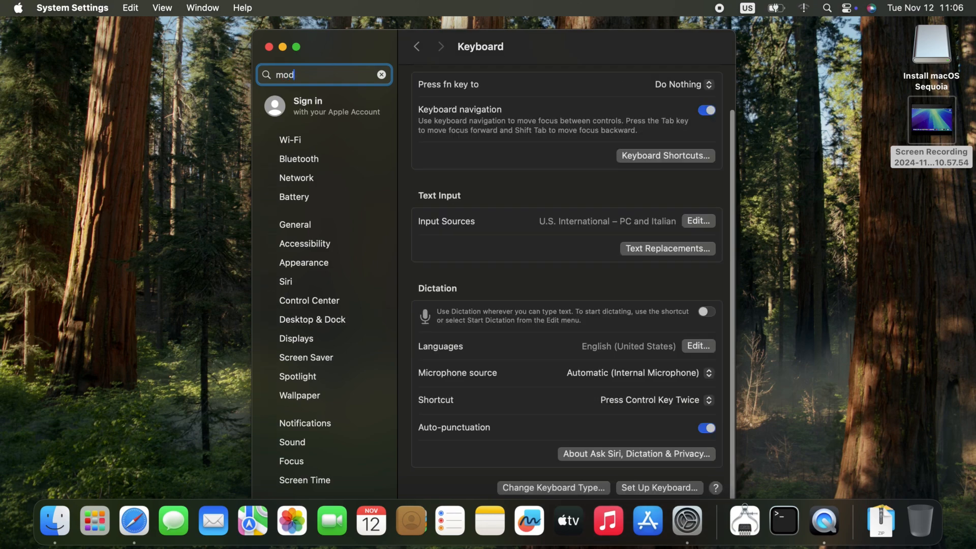
pyautogui.write('ifier')
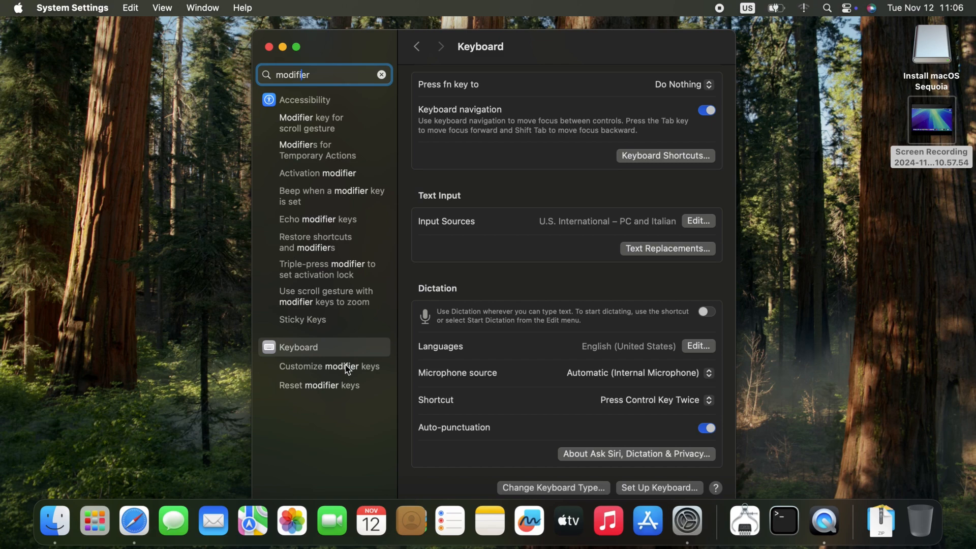
# Swap the Option and Command modifier keys, then close System Settings
pyautogui.click(329, 365)
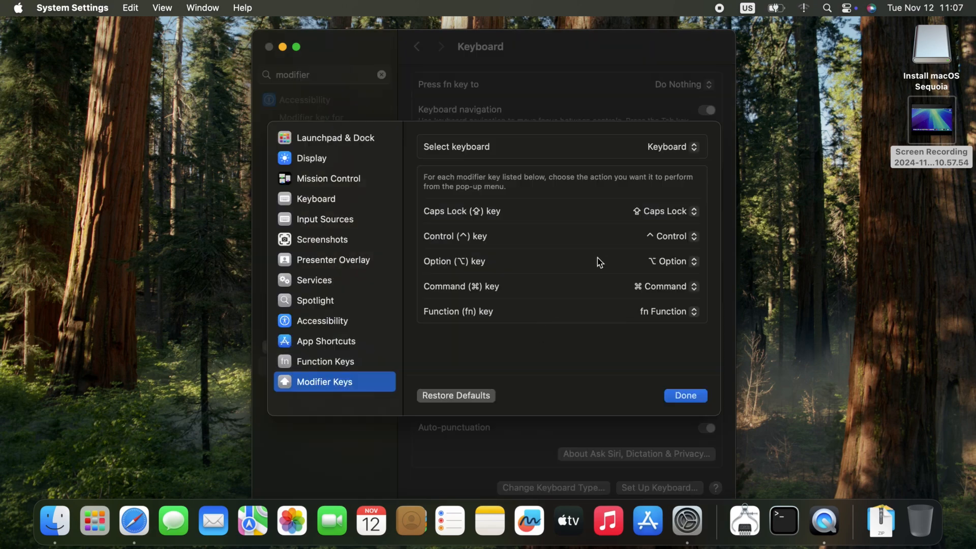
pyautogui.moveTo(670, 262)
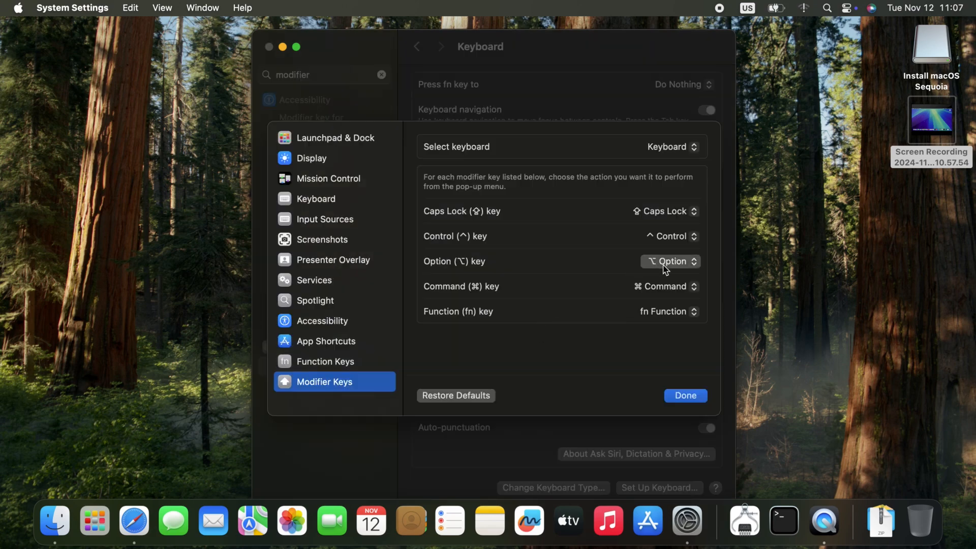
pyautogui.click(669, 261)
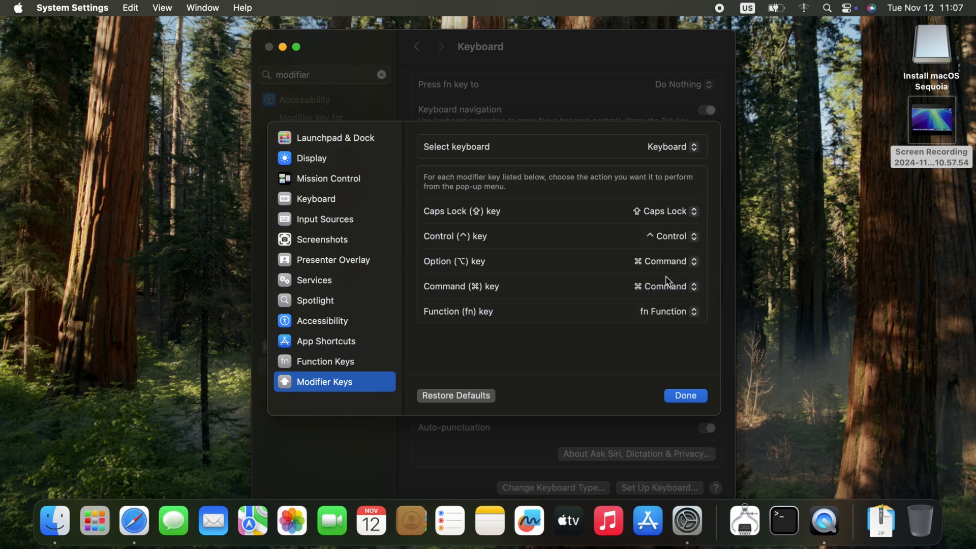
pyautogui.click(663, 287)
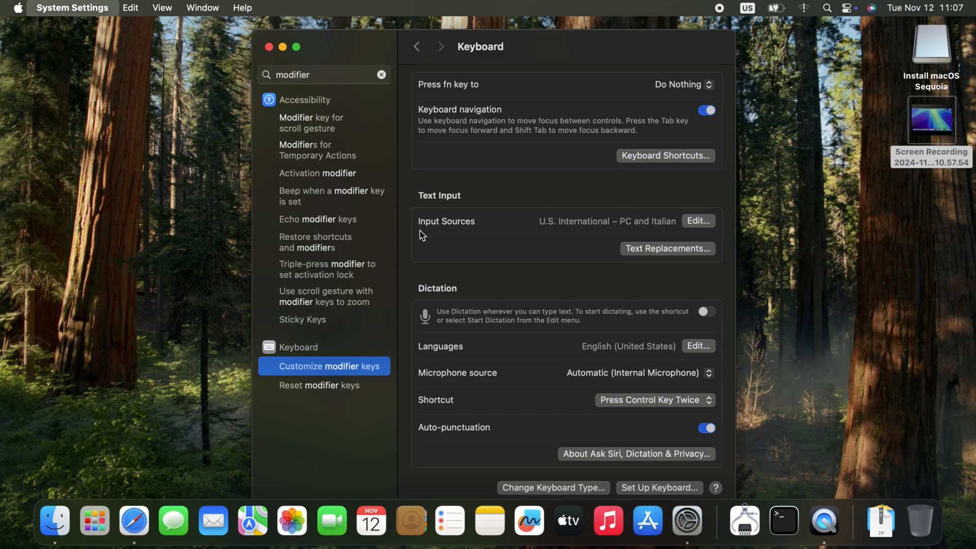
pyautogui.click(268, 47)
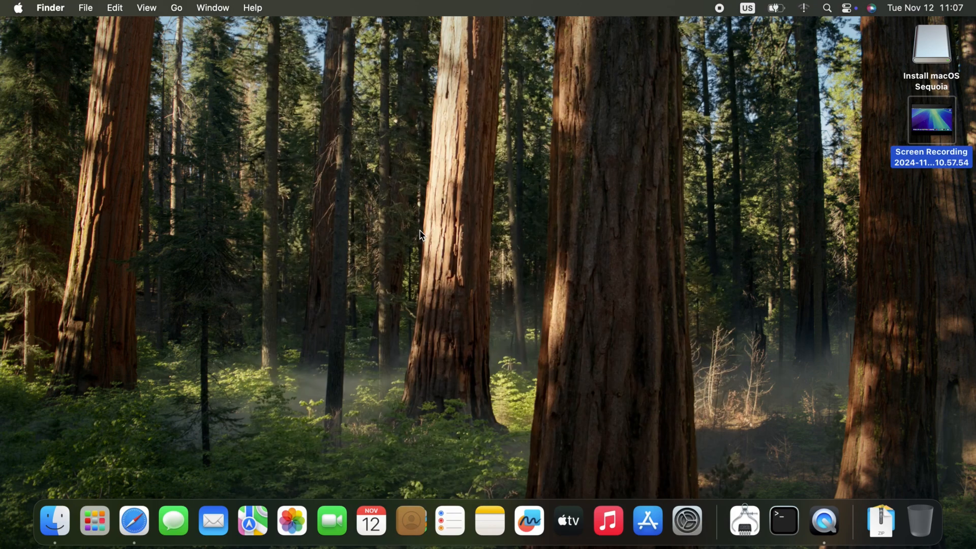
pyautogui.click(18, 7)
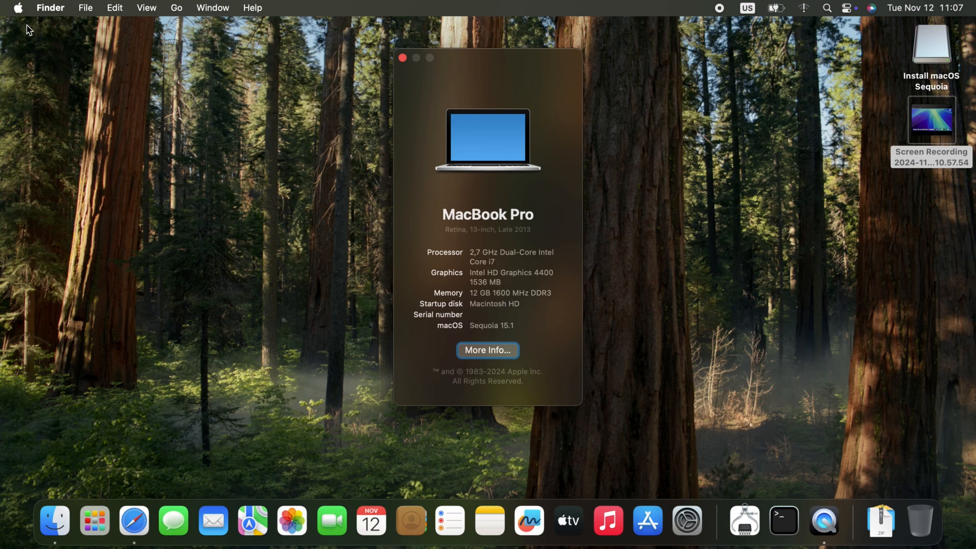
pyautogui.click(402, 58)
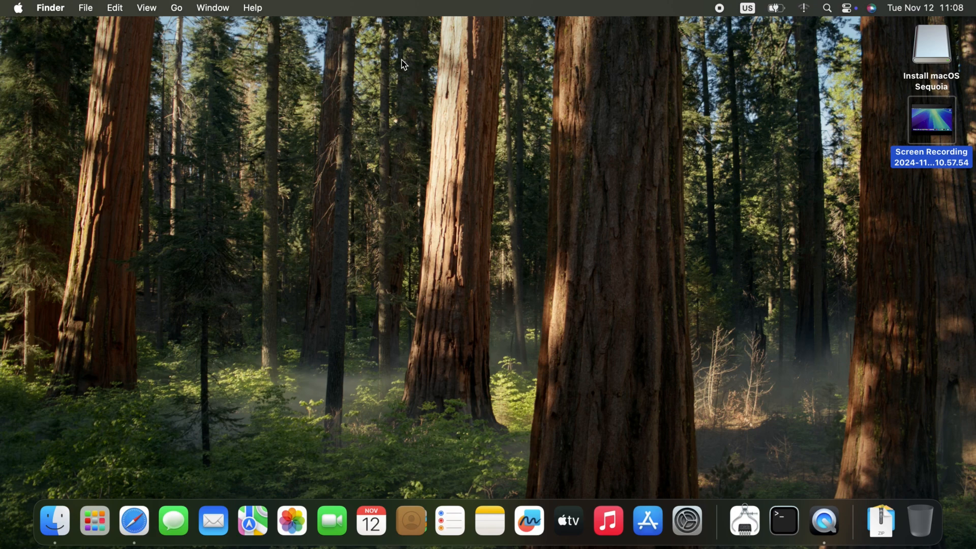